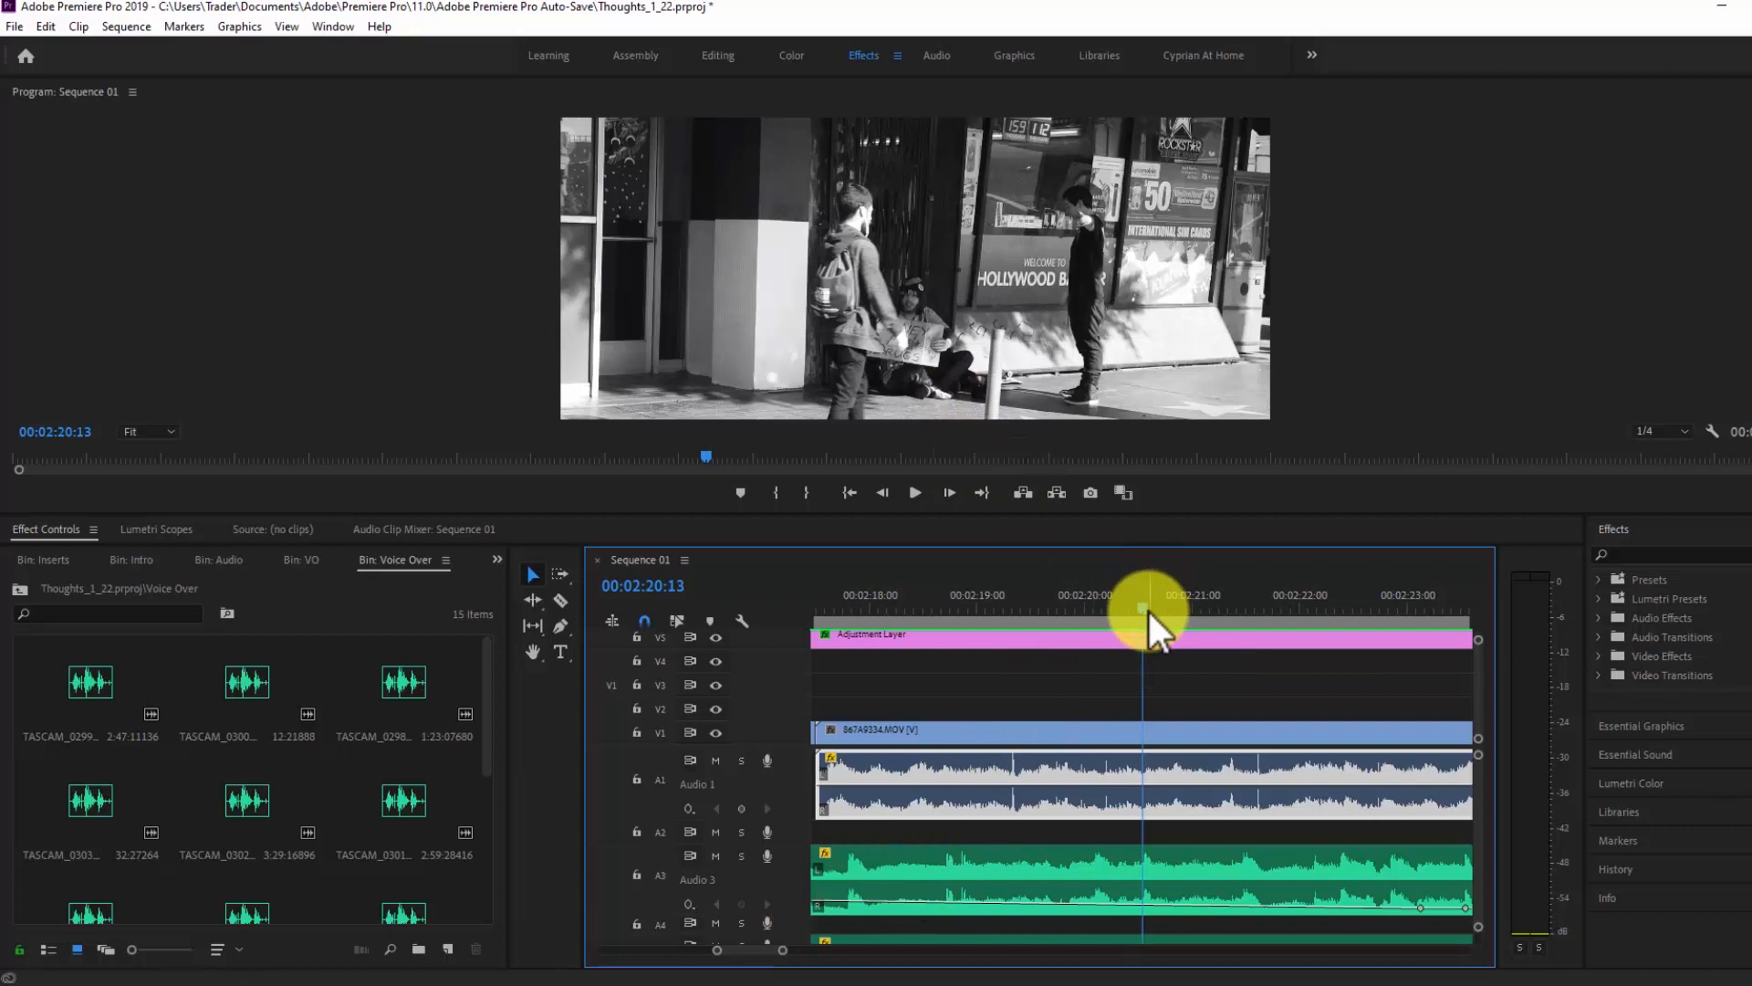
Scrub the A1 clip to find the first click, then return just before its volume dip.
{"action": "left_click_drag", "start_coordinate": [1140, 609], "coordinate": [894, 609]}
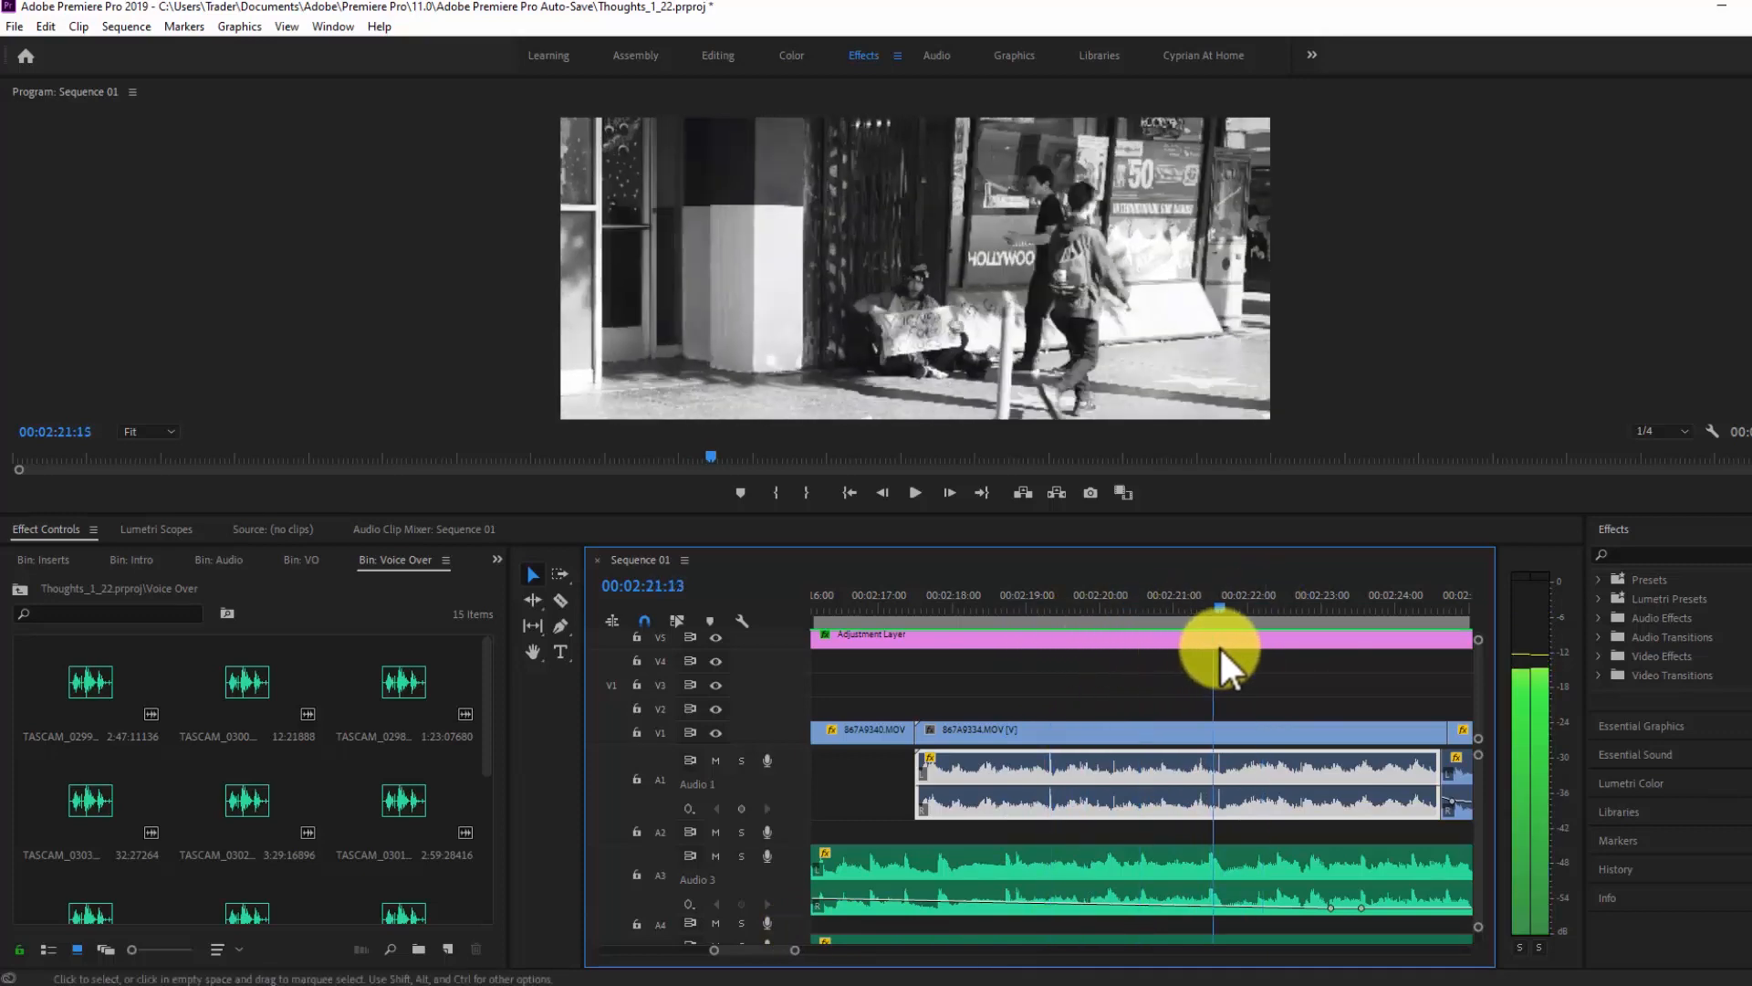
{"action": "left_click_drag", "start_coordinate": [1218, 654], "coordinate": [1026, 653]}
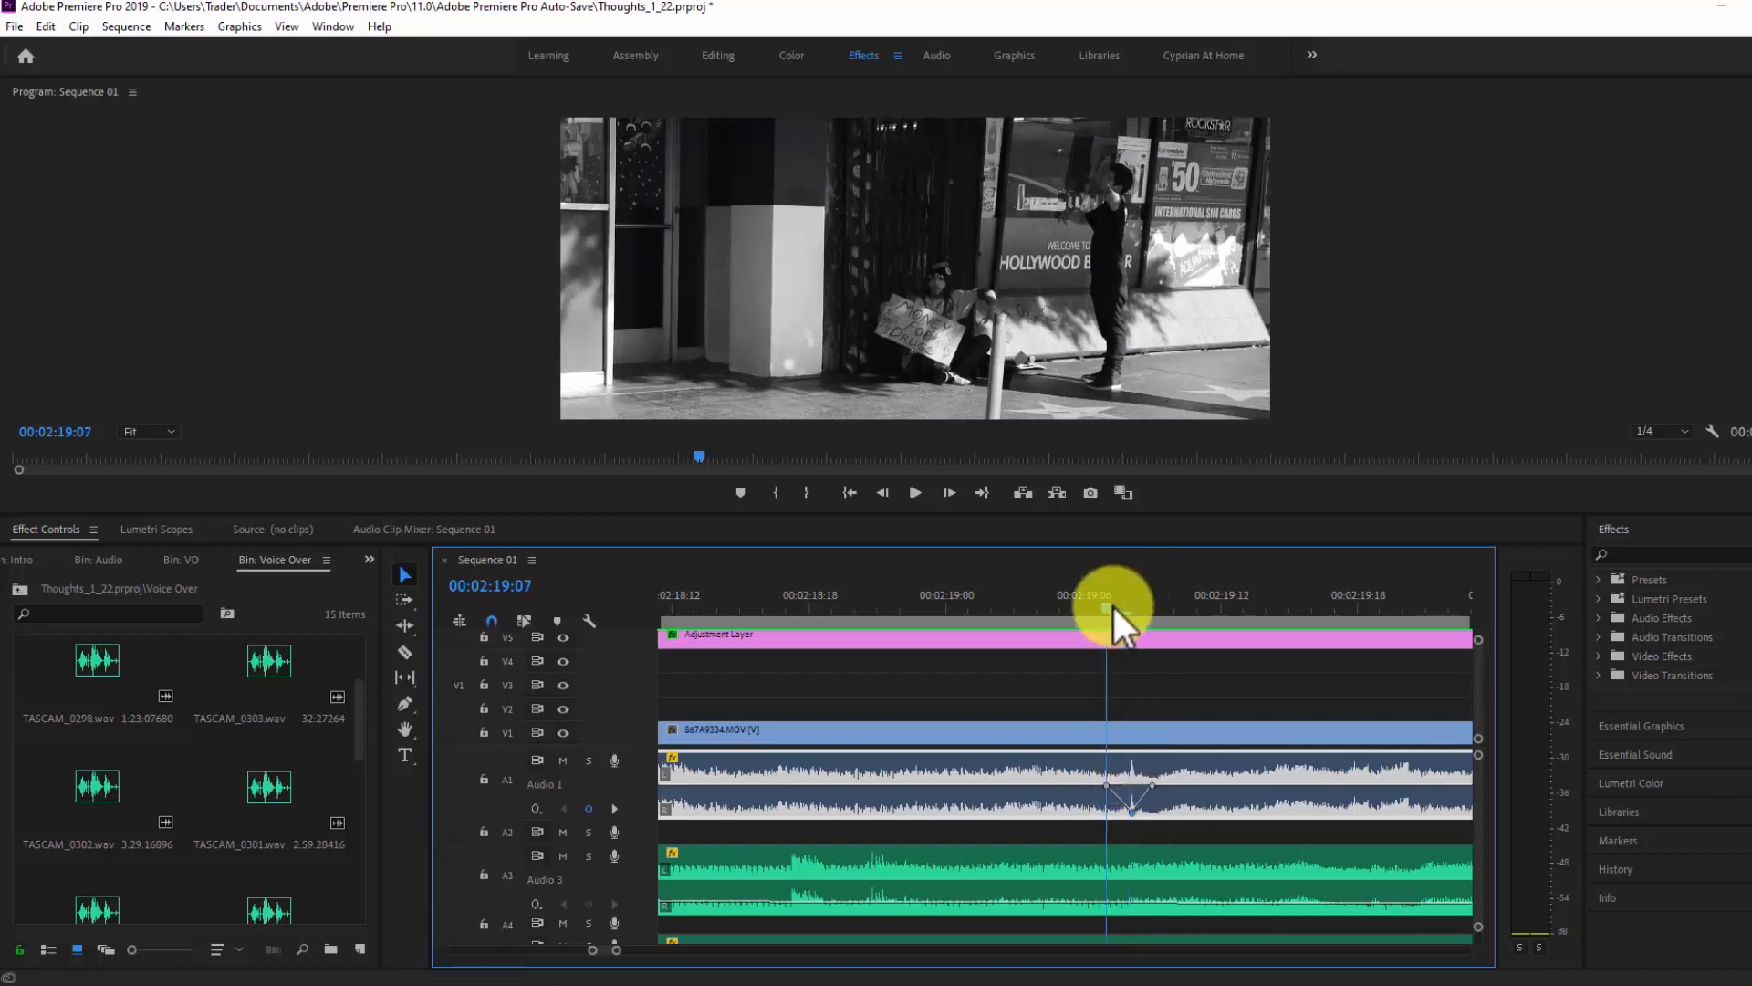
{"action": "mouse_move", "coordinate": [765, 620]}
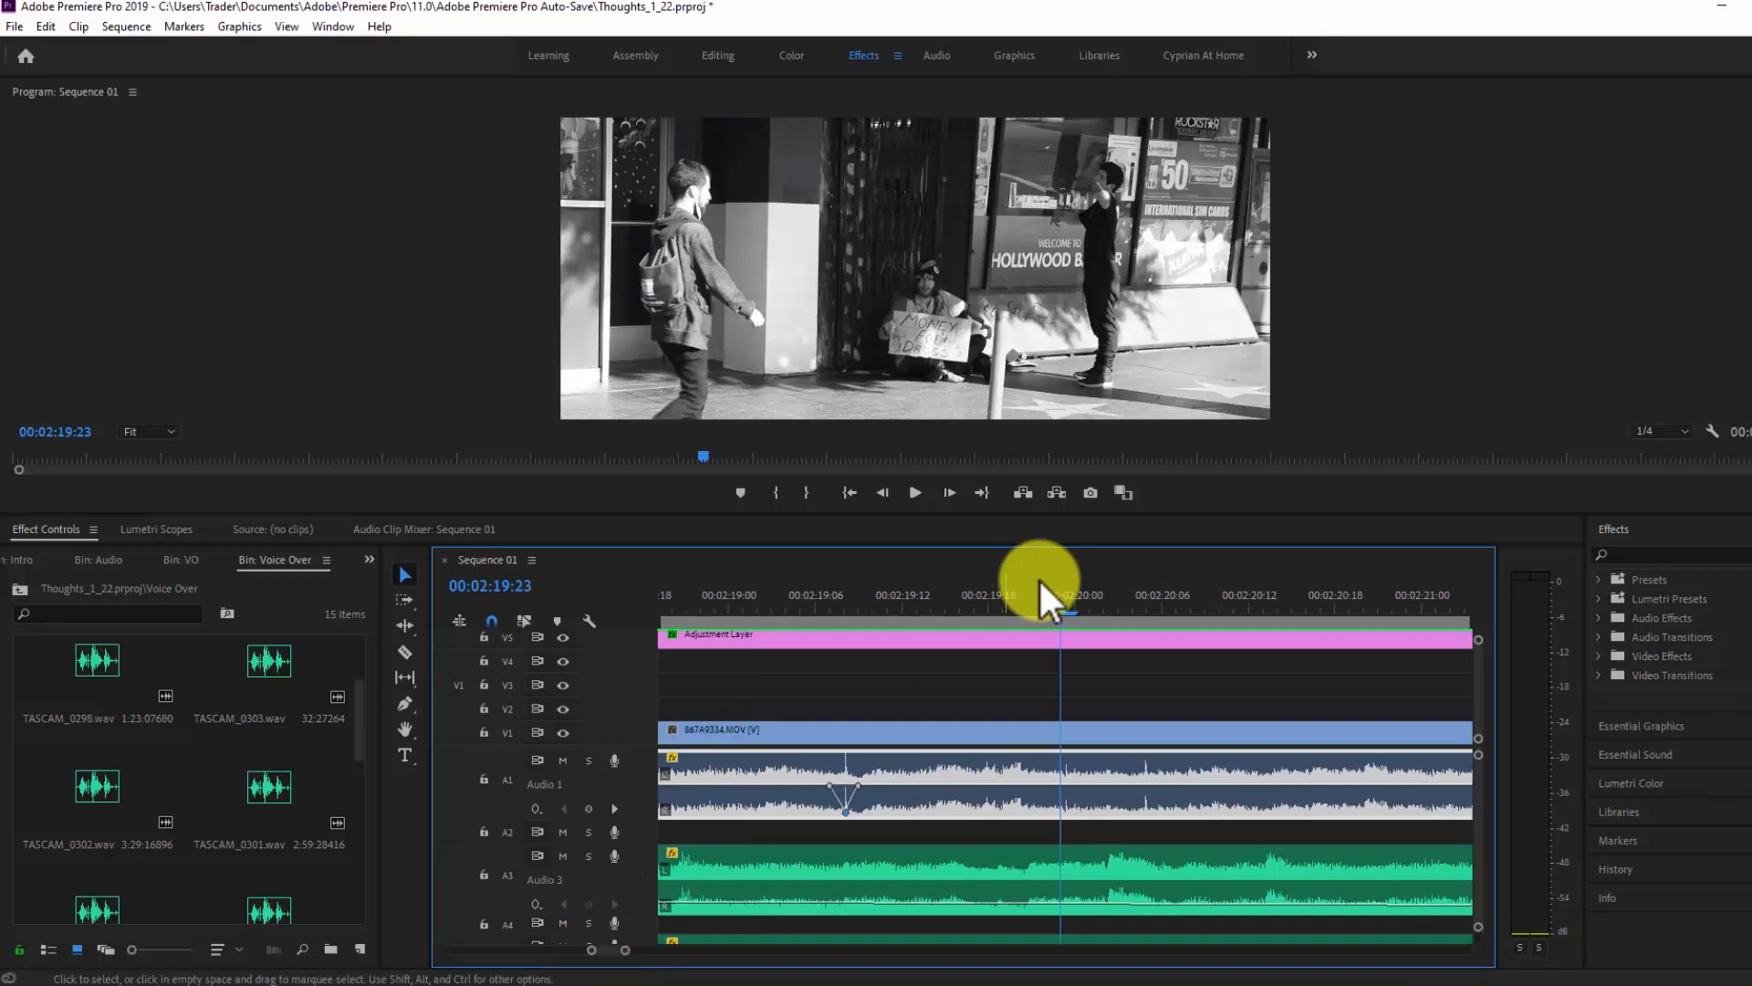
{"action": "left_click", "coordinate": [788, 608]}
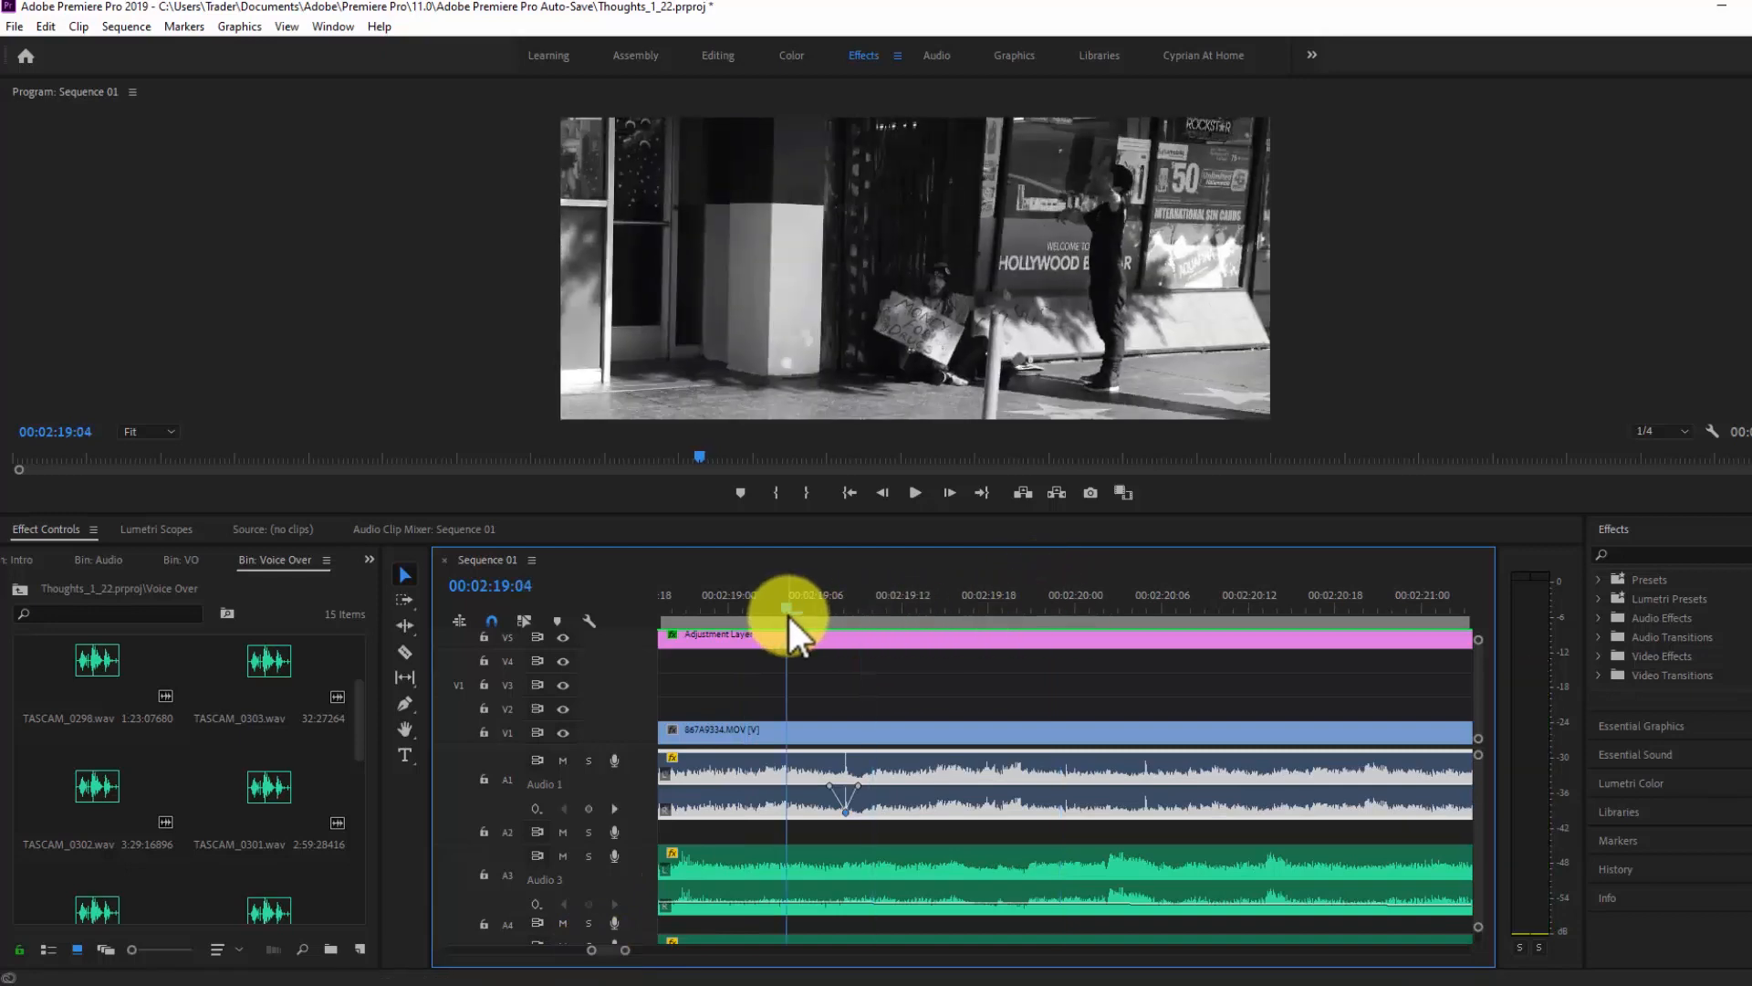
Replay the first volume dip to check it, then move to the next click spike.
{"action": "left_click", "coordinate": [913, 491]}
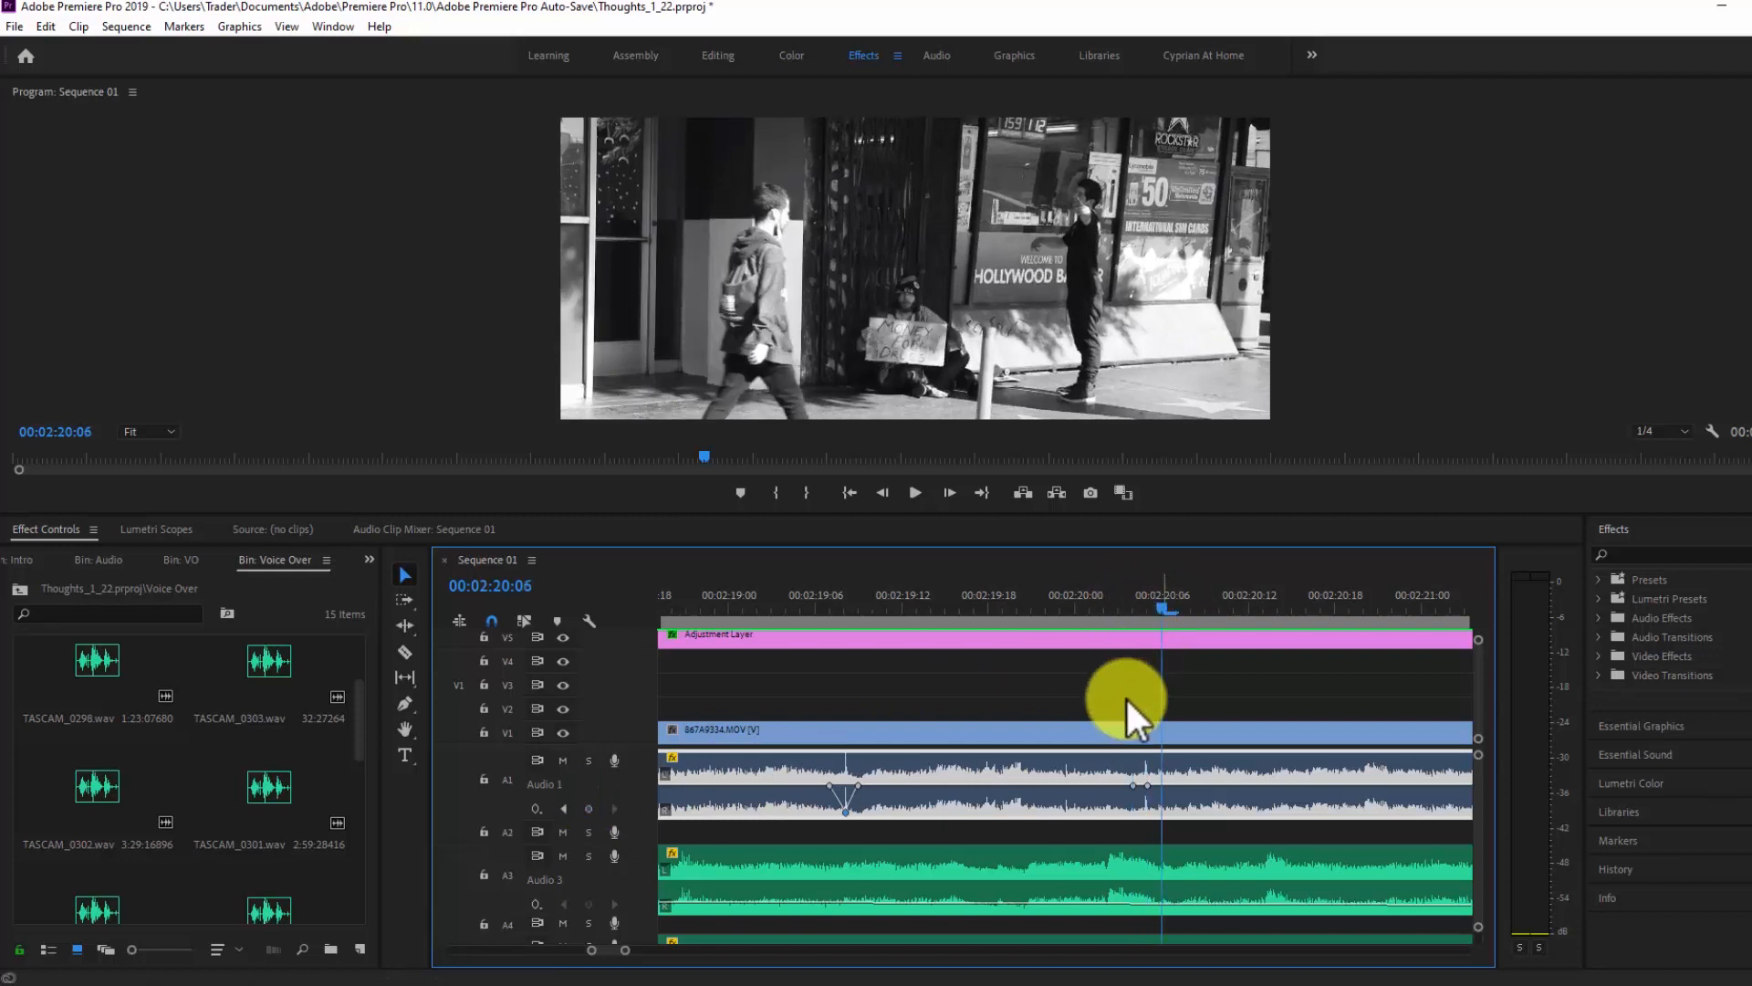
{"action": "mouse_move", "coordinate": [1151, 795]}
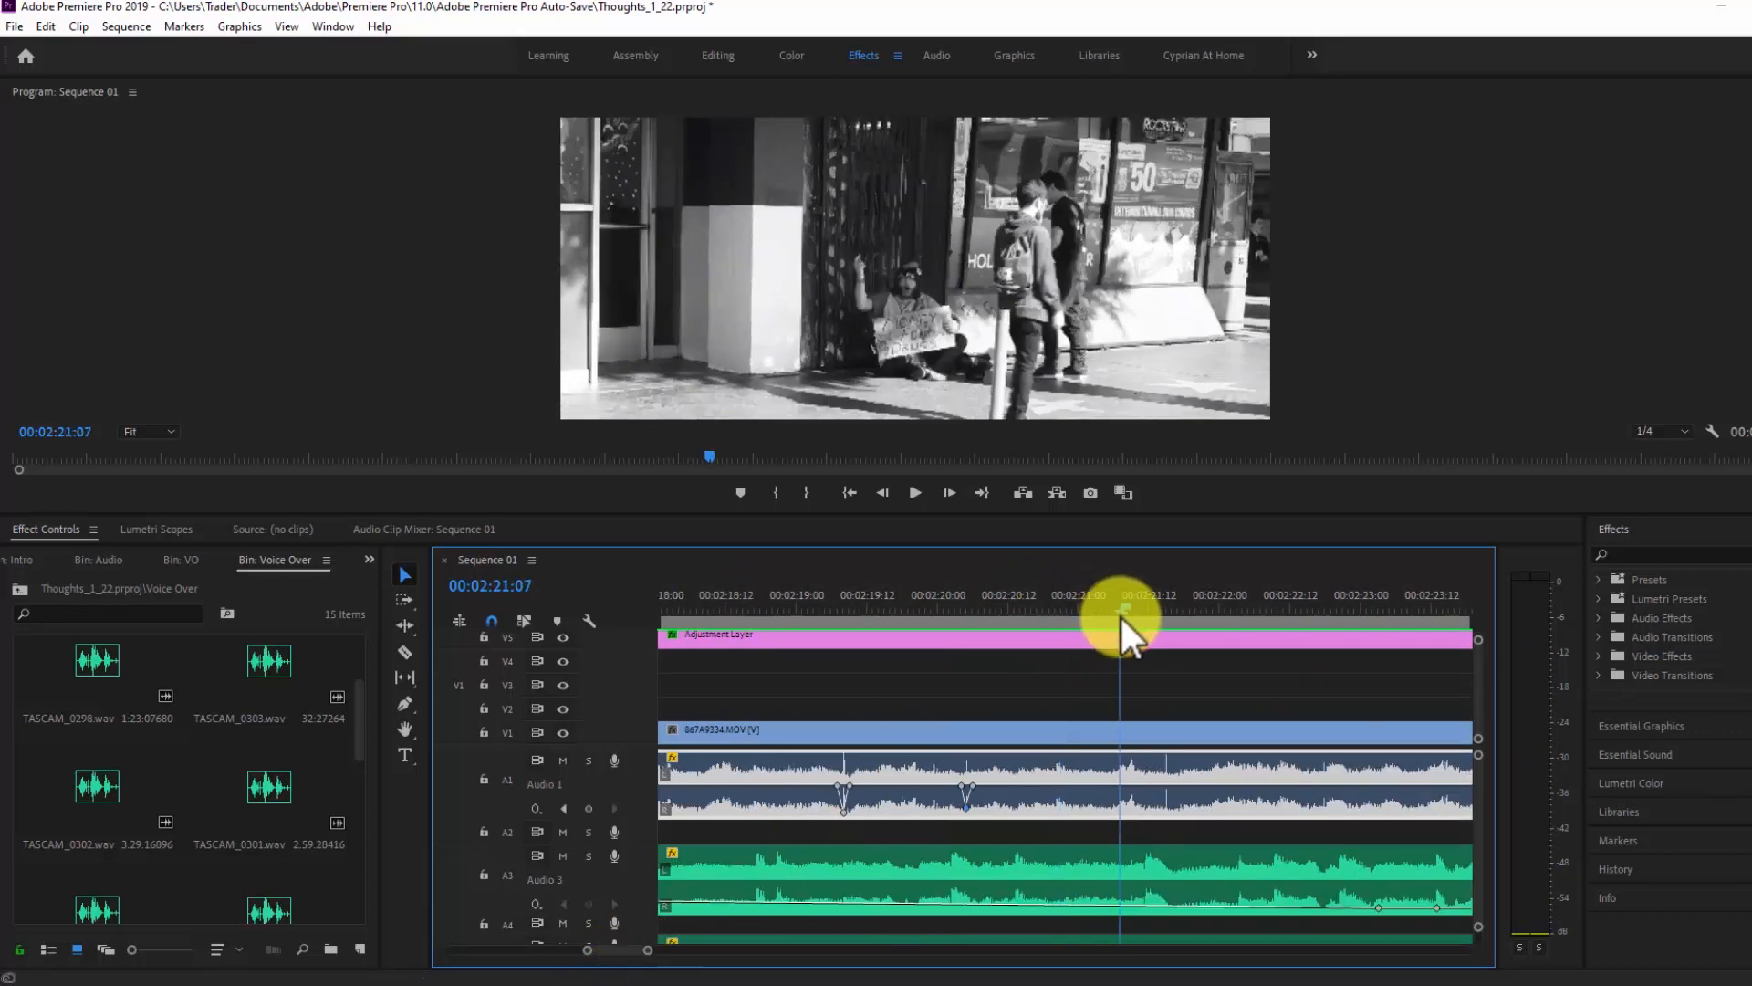
{"action": "left_click", "coordinate": [912, 492]}
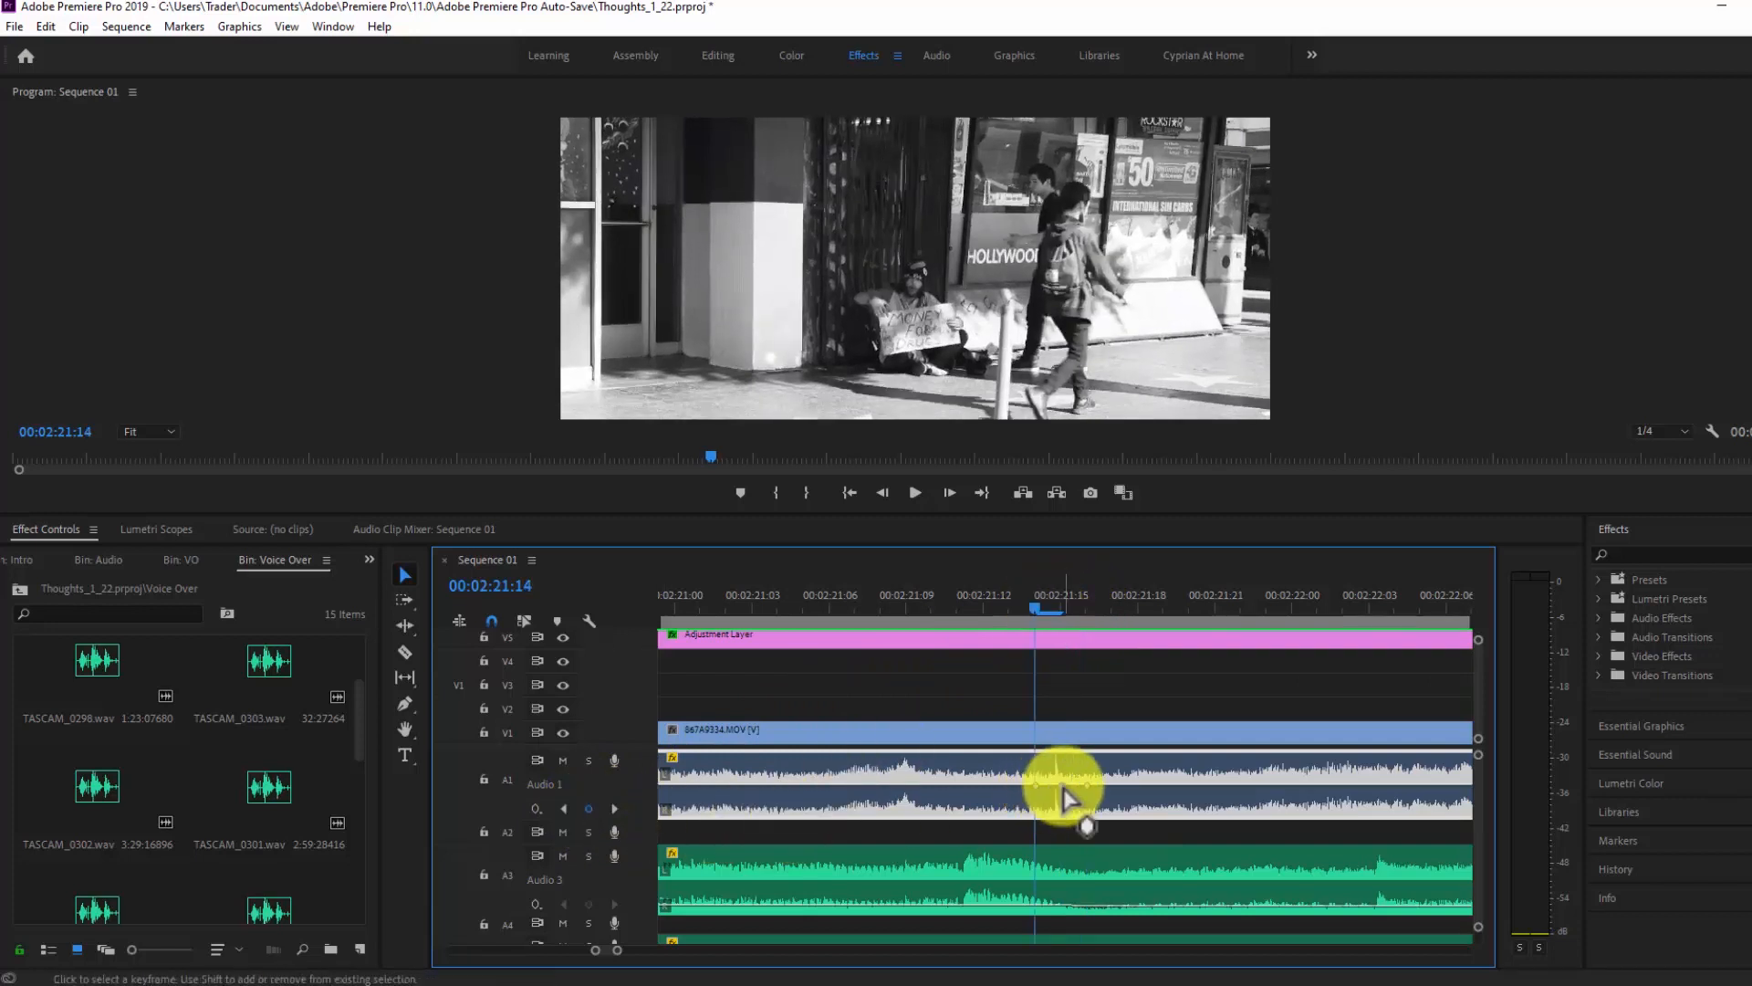
{"action": "mouse_move", "coordinate": [1095, 799]}
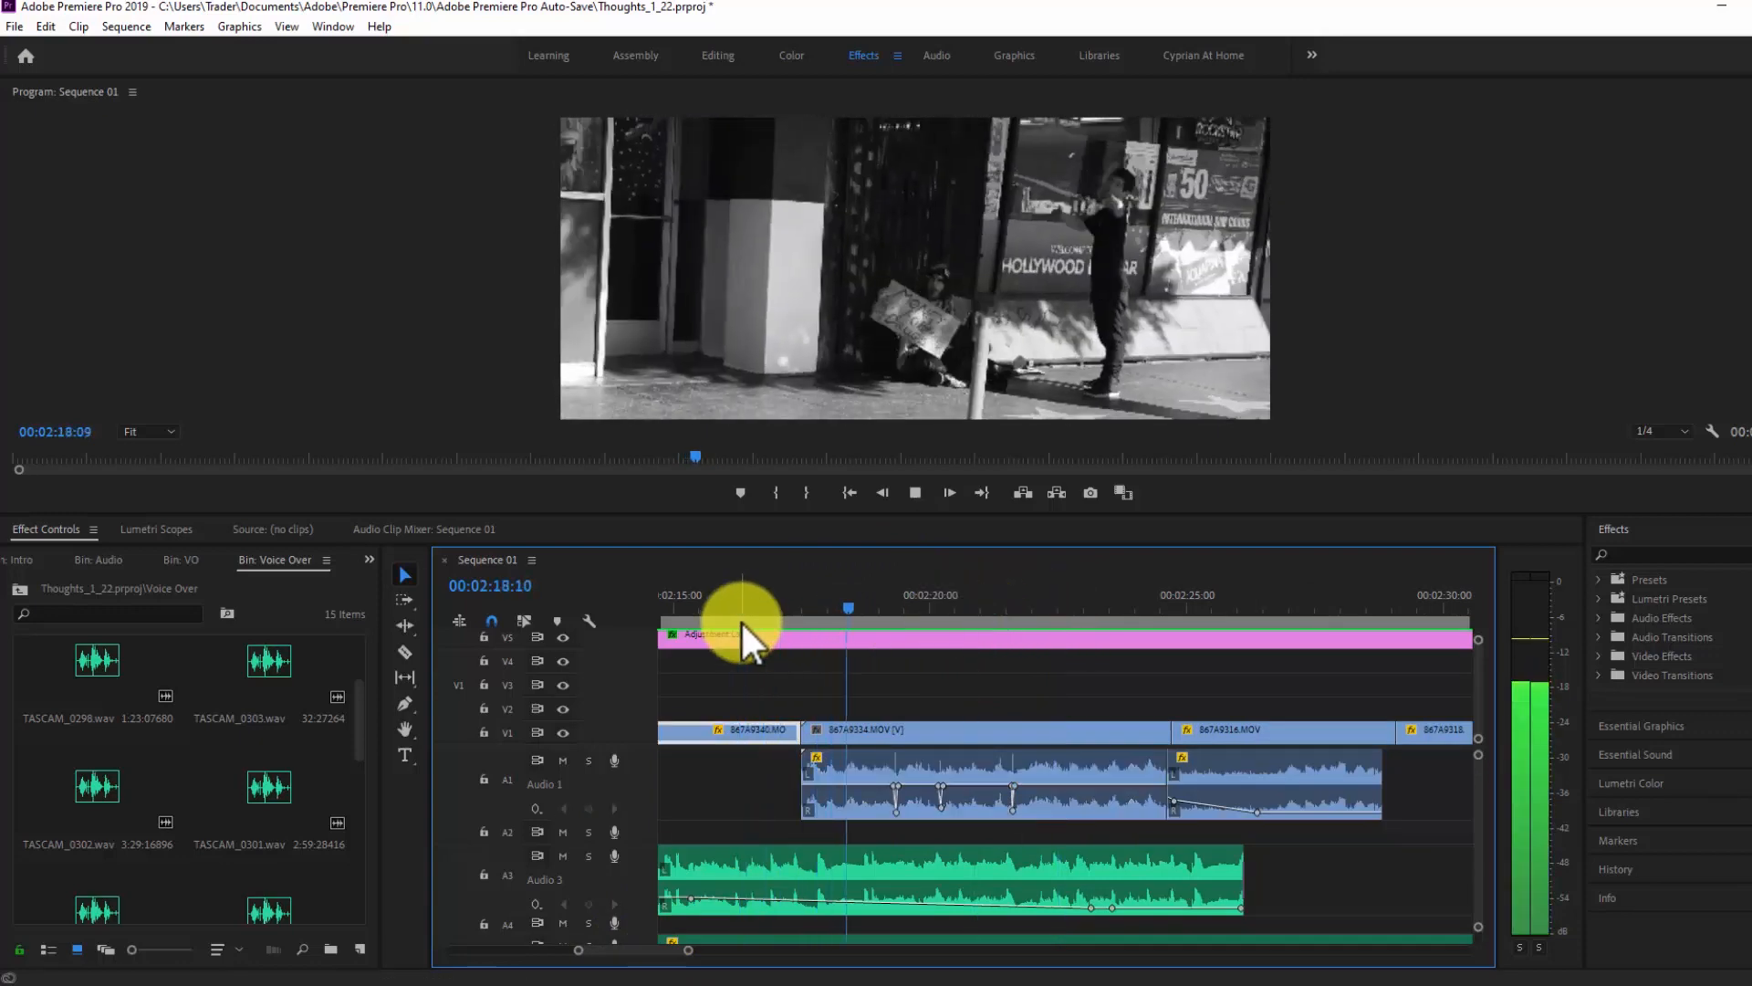
Play back the repaired section with the third volume dip.
{"action": "left_click", "coordinate": [950, 607]}
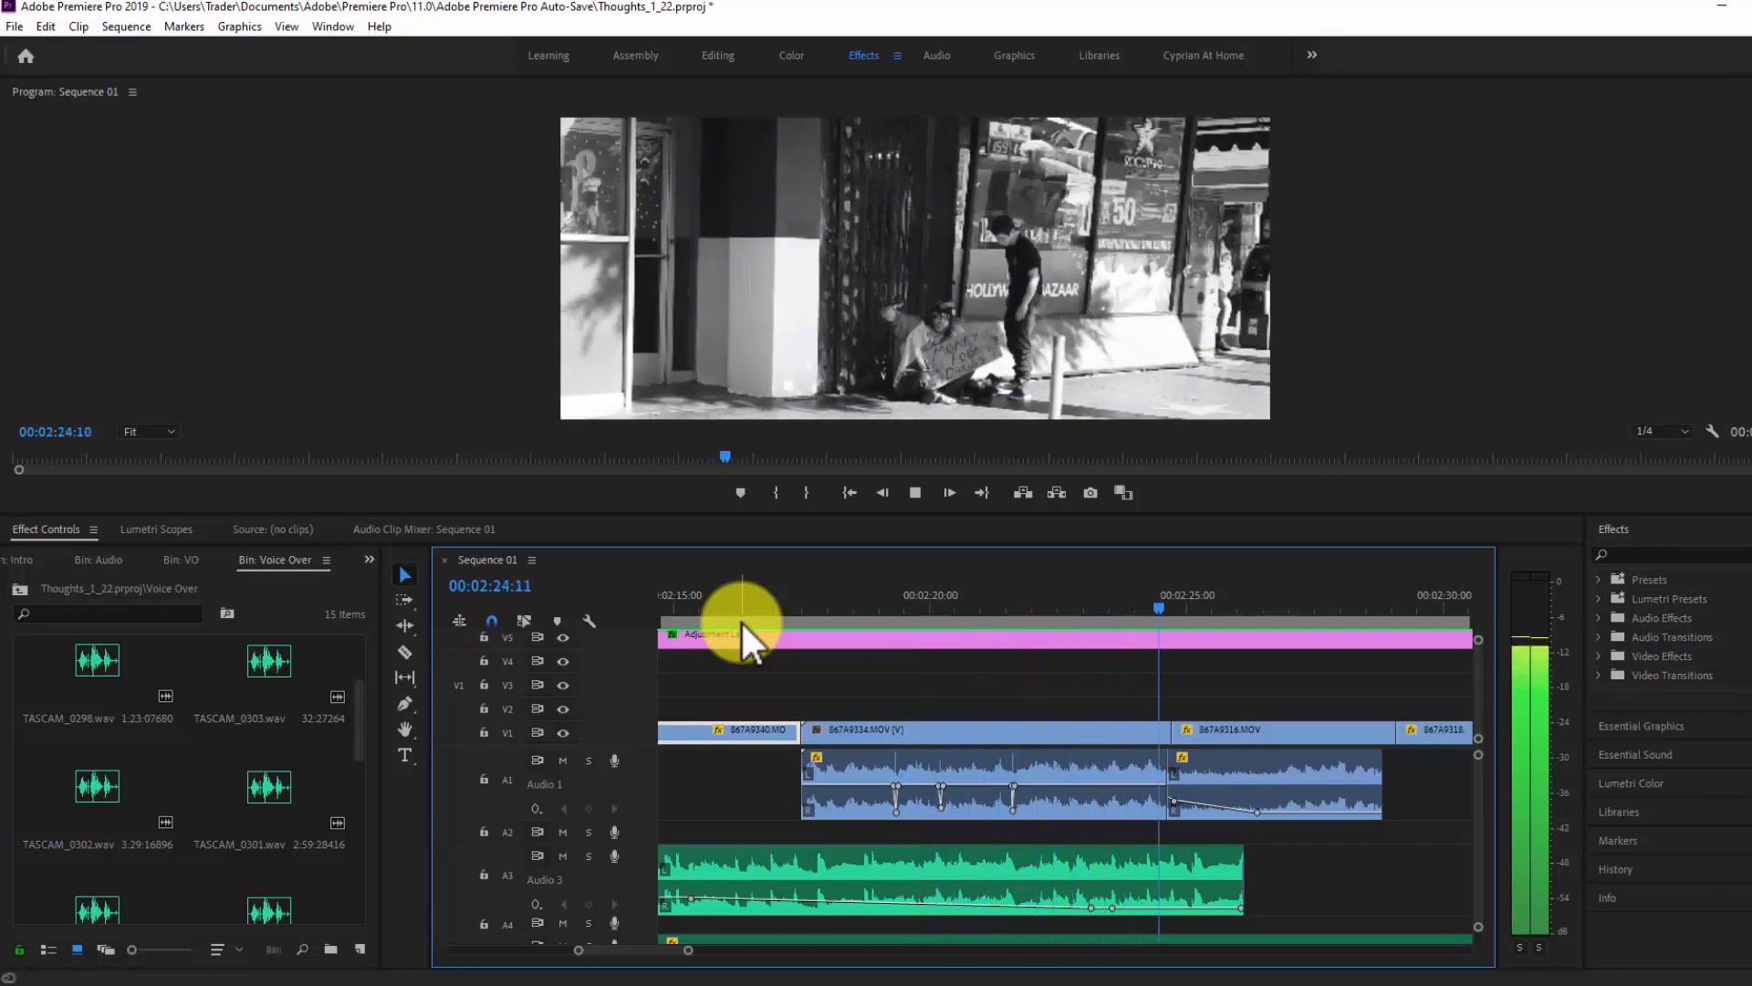
{"action": "left_click", "coordinate": [949, 492]}
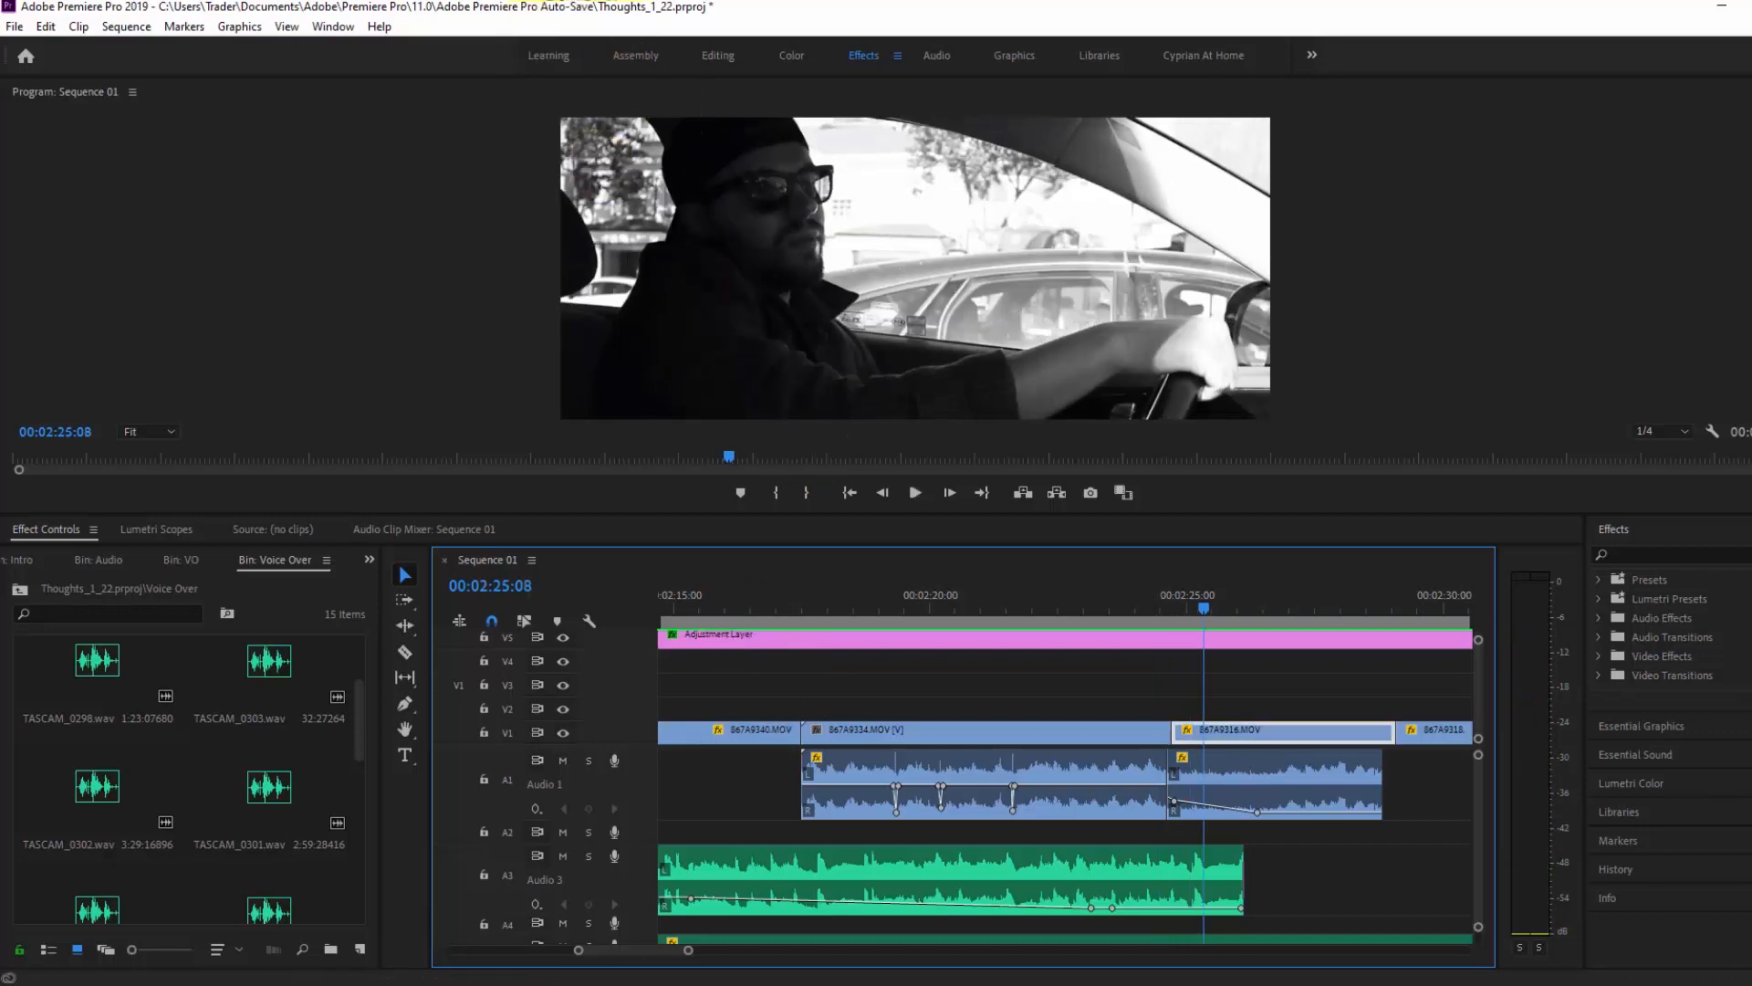